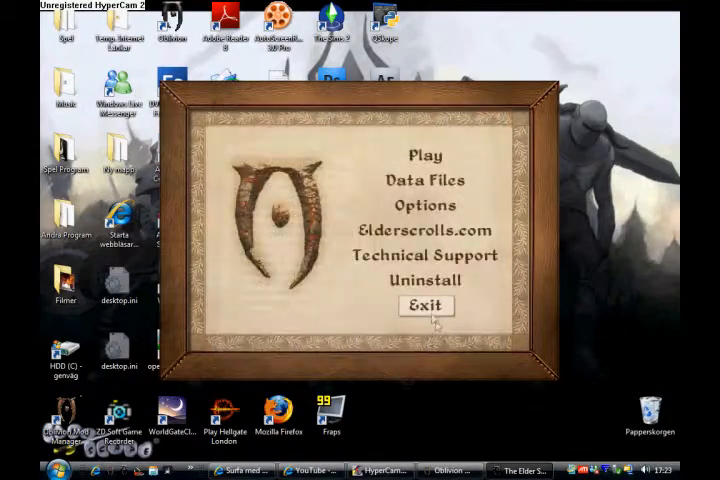
Step: Exit the Oblivion launcher to return to the Windows desktop
{"action": "left_click", "coordinate": [424, 306]}
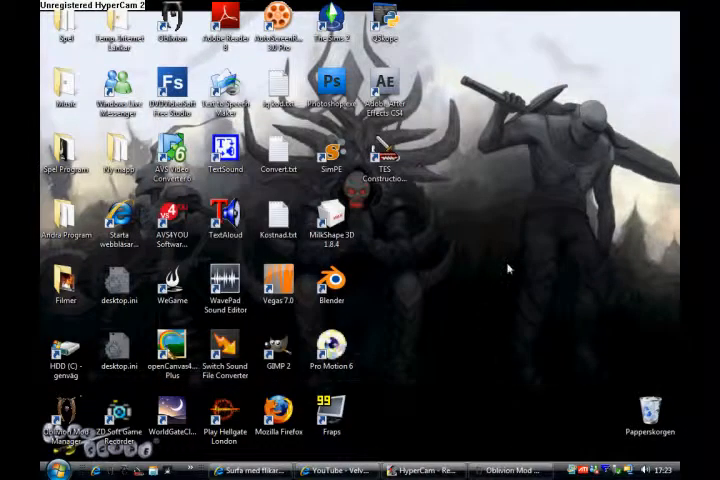
{"action": "mouse_move", "coordinate": [504, 282]}
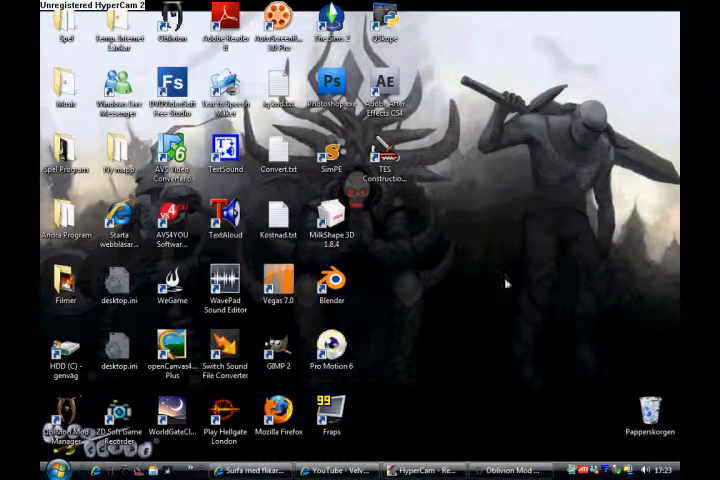
{"action": "mouse_move", "coordinate": [492, 296]}
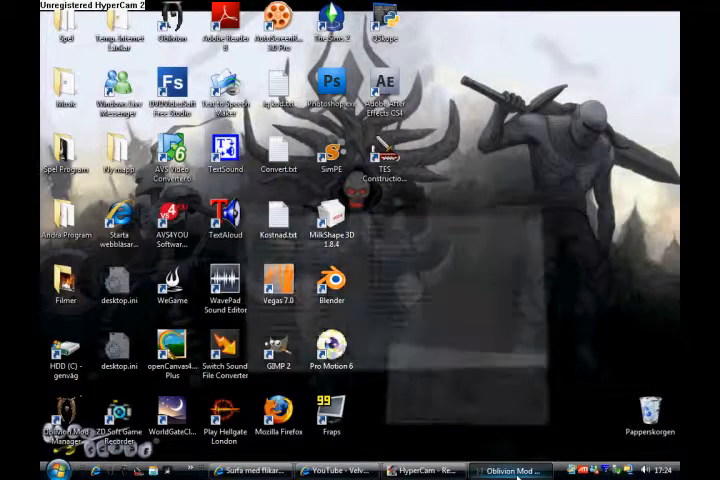
Step: Bring up Oblivion Mod Manager and scroll through the installed plugin list
{"action": "left_click", "coordinate": [510, 470]}
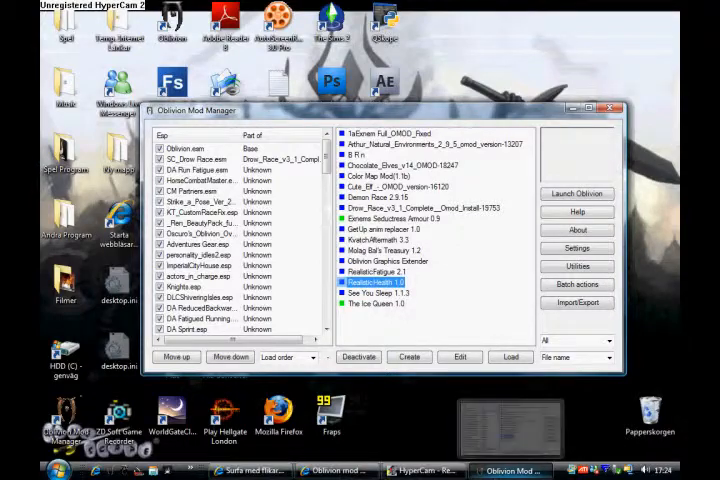
{"action": "scroll", "scroll_direction": "down", "scroll_amount": 3}
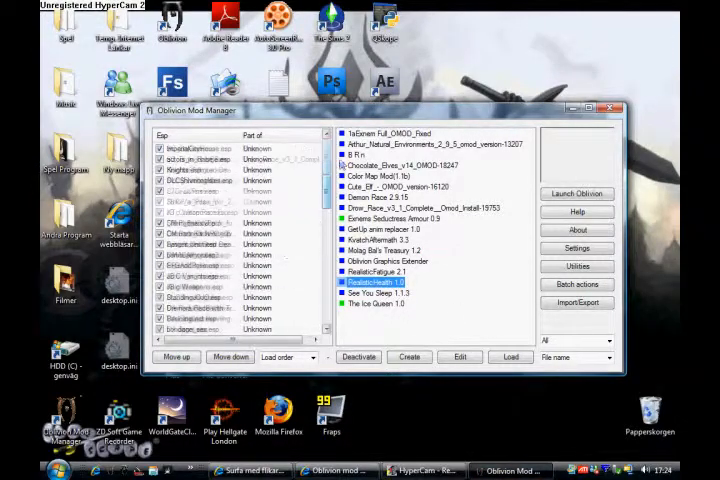
{"action": "scroll", "scroll_direction": "down", "scroll_amount": 3}
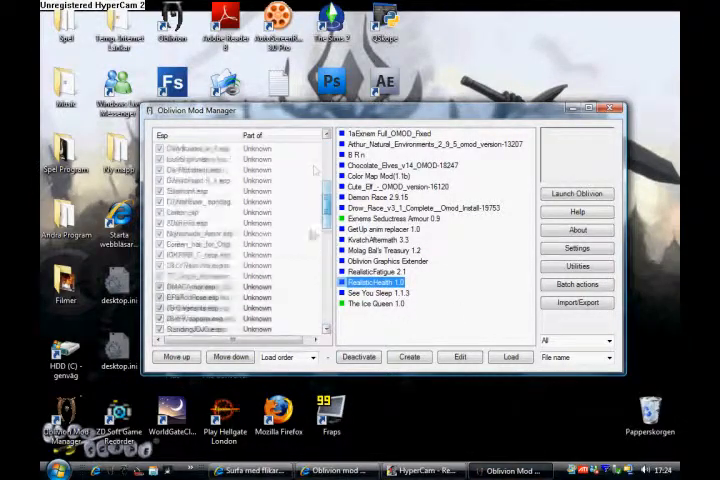
{"action": "scroll", "scroll_direction": "down", "scroll_amount": 3}
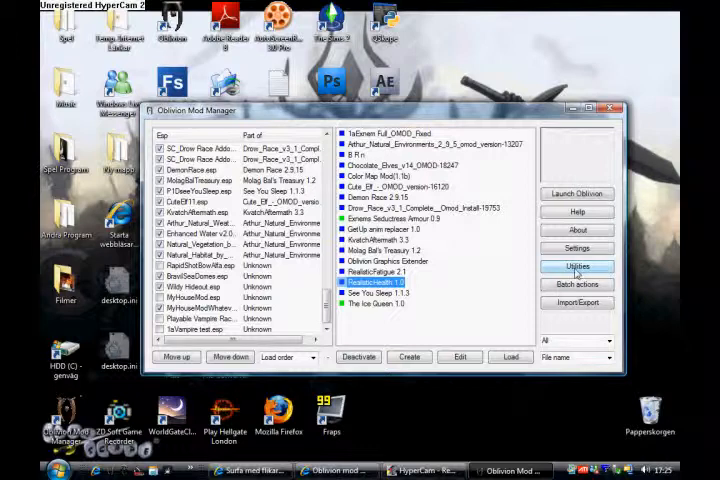
Step: Run the Conflict detector from Utilities and test the active mods for conflicts
{"action": "left_click", "coordinate": [576, 266]}
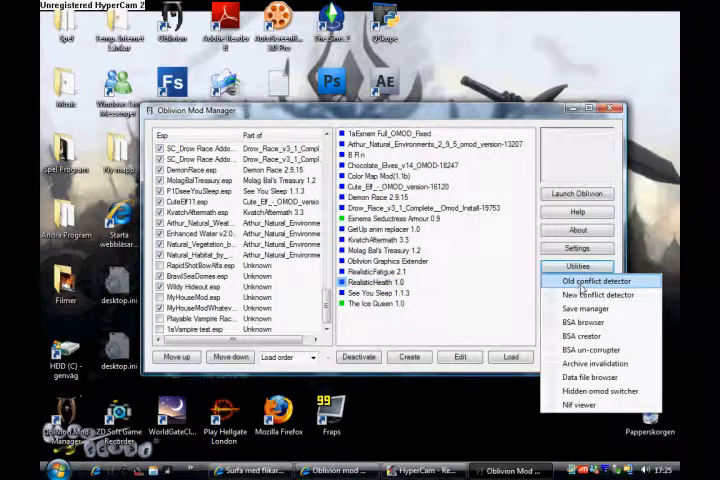
{"action": "mouse_move", "coordinate": [600, 296]}
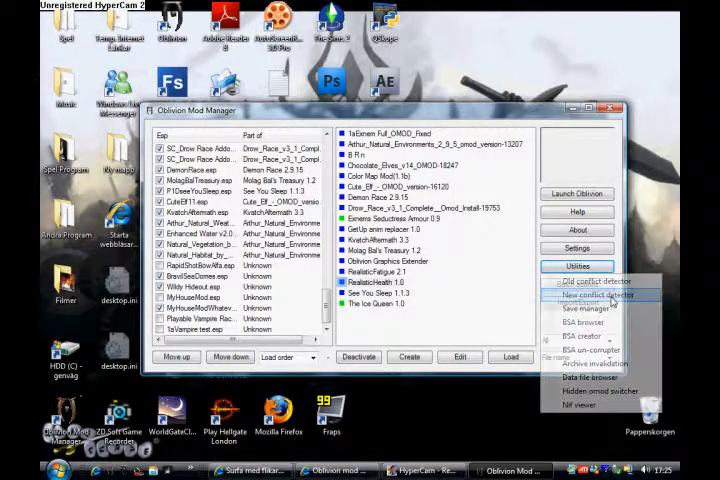
{"action": "left_click", "coordinate": [596, 296]}
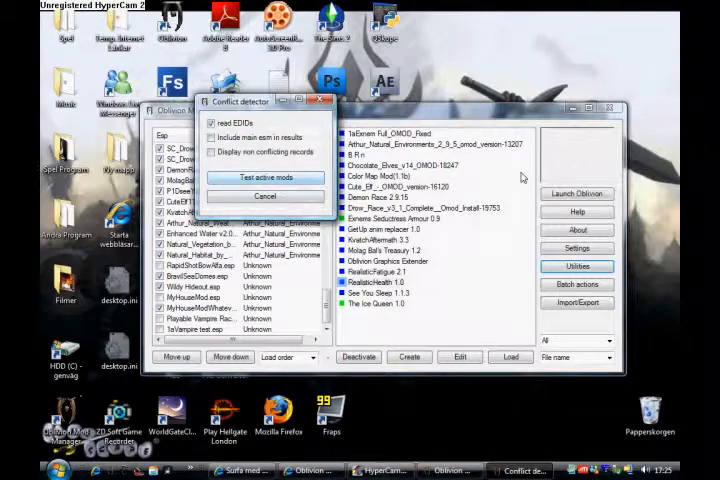
{"action": "left_click", "coordinate": [264, 176]}
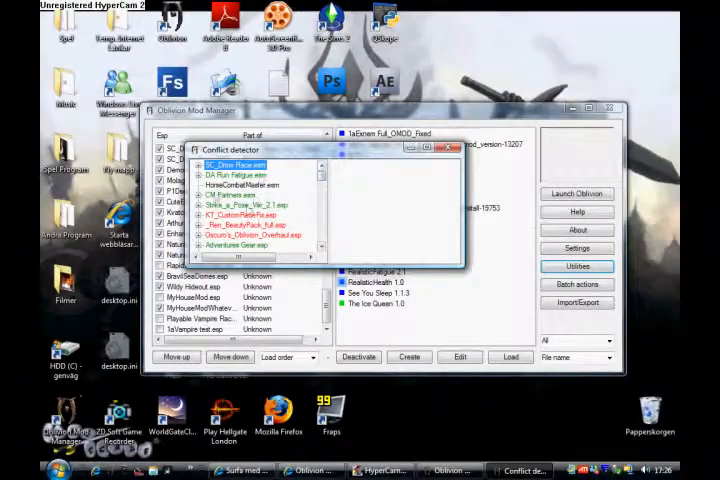
{"action": "left_click", "coordinate": [244, 214]}
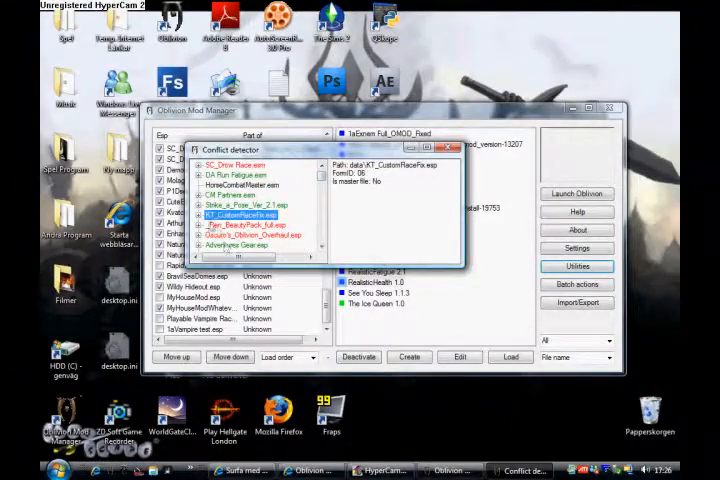
{"action": "left_click", "coordinate": [206, 216]}
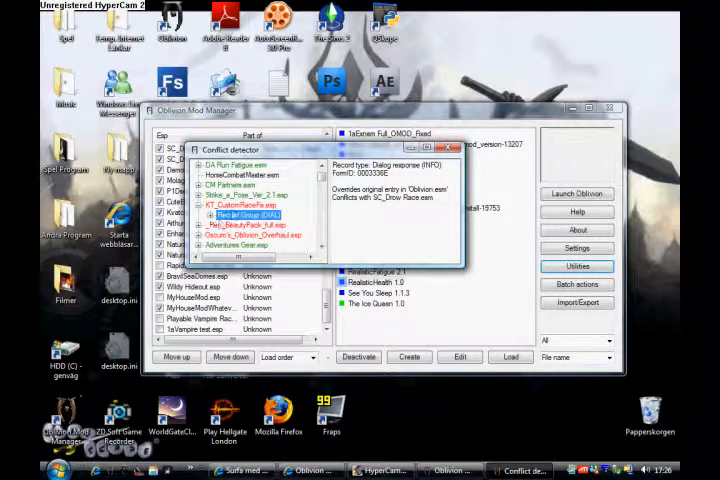
Step: Inspect the conflicting records and subrecords of the reported mods, then close the report
{"action": "left_click", "coordinate": [200, 188]}
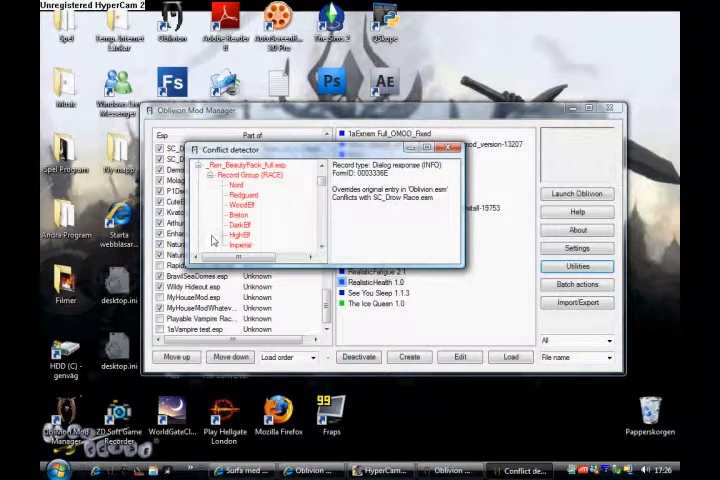
{"action": "left_click", "coordinate": [236, 186]}
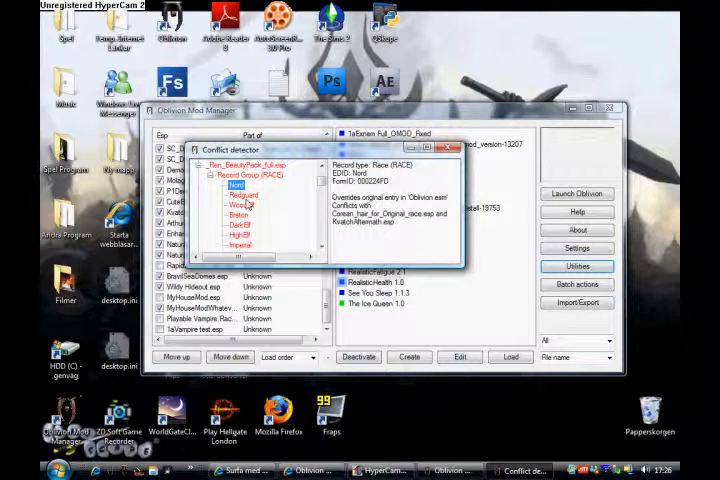
{"action": "left_click", "coordinate": [238, 214]}
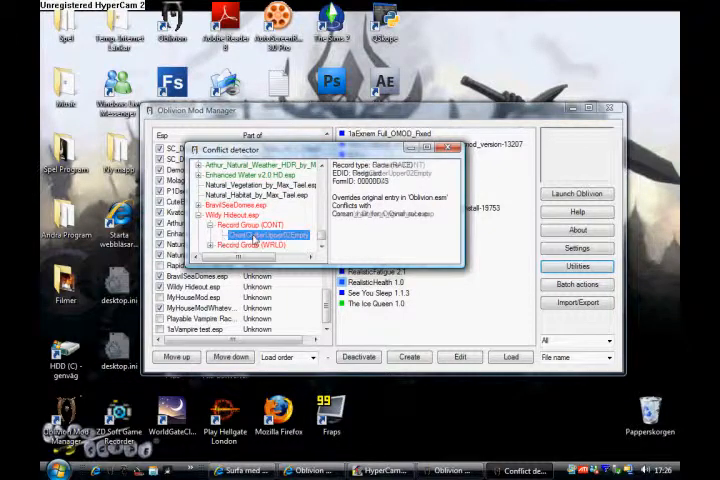
{"action": "left_click", "coordinate": [262, 234]}
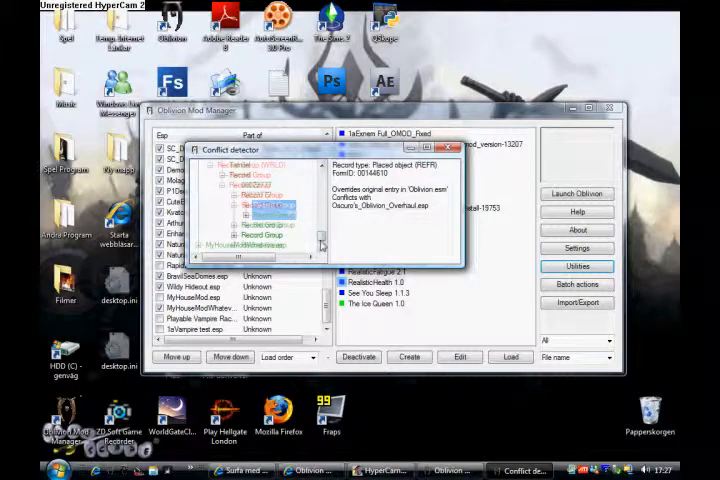
{"action": "left_click", "coordinate": [576, 248]}
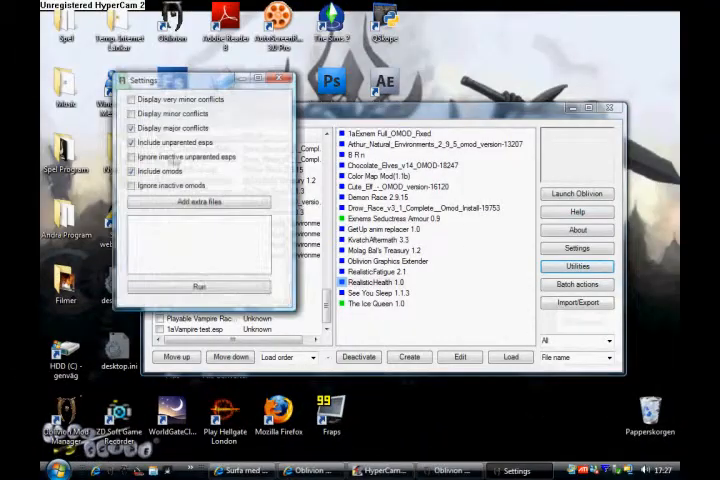
{"action": "mouse_move", "coordinate": [212, 104]}
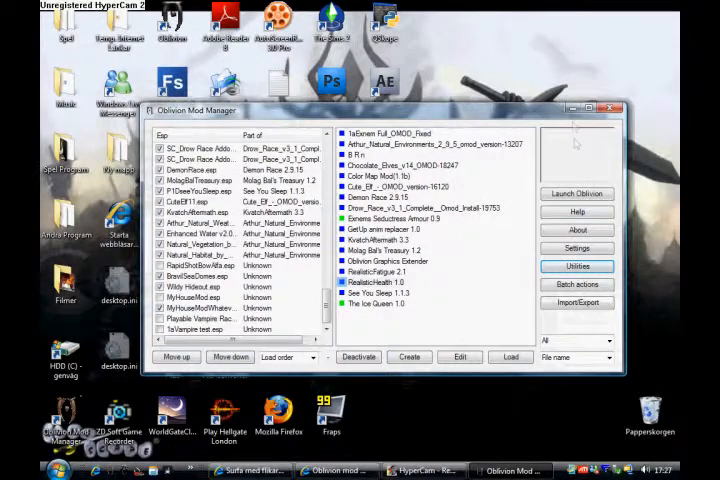
{"action": "left_click", "coordinate": [614, 108]}
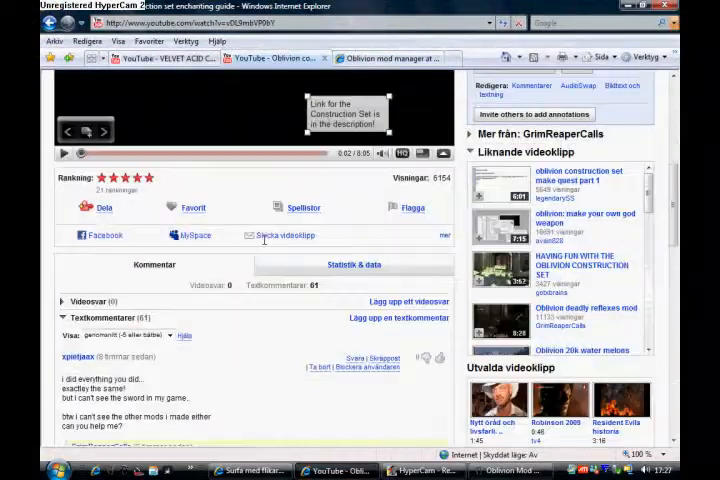
{"action": "scroll", "scroll_direction": "down", "scroll_amount": 3}
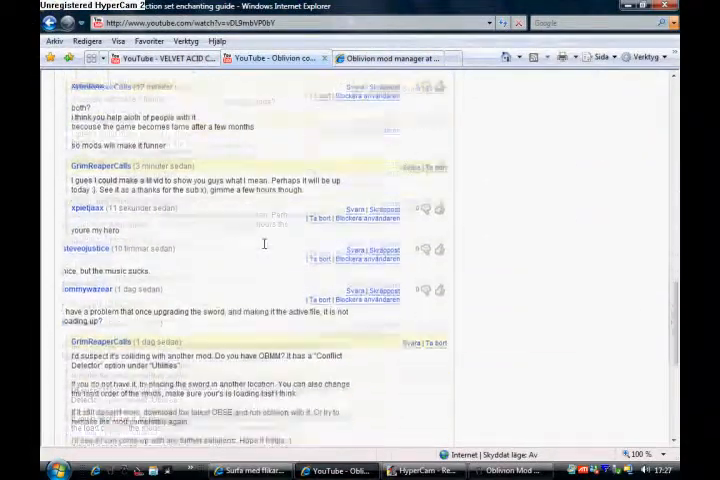
{"action": "scroll", "scroll_direction": "down", "scroll_amount": 3}
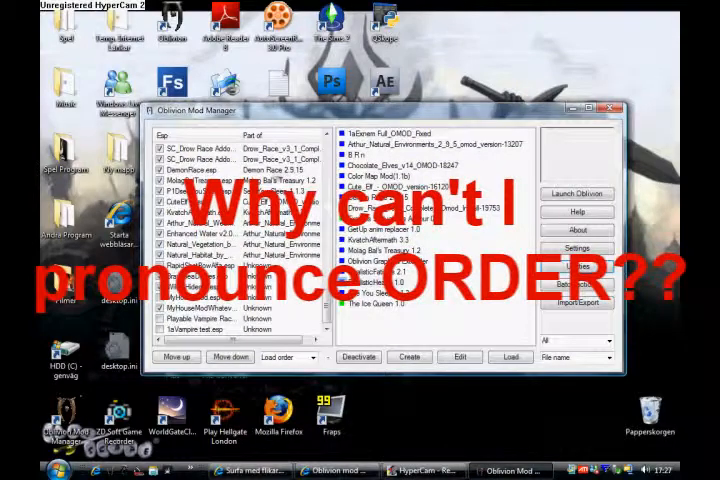
Step: Sort the plugin list by Load order
{"action": "left_click", "coordinate": [284, 356]}
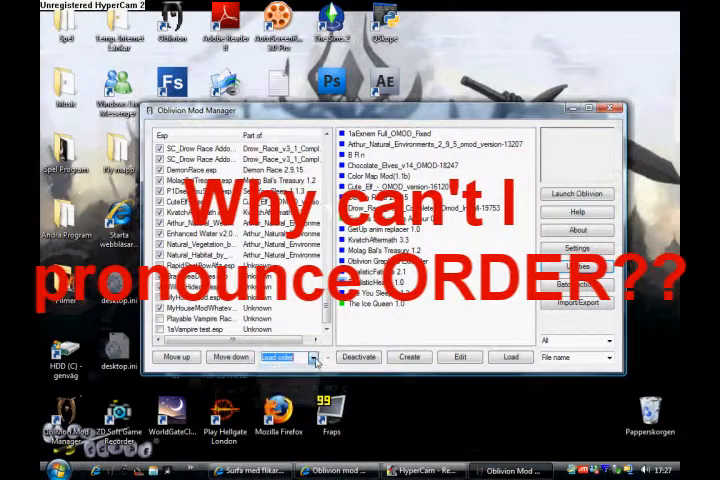
{"action": "left_click", "coordinate": [316, 356]}
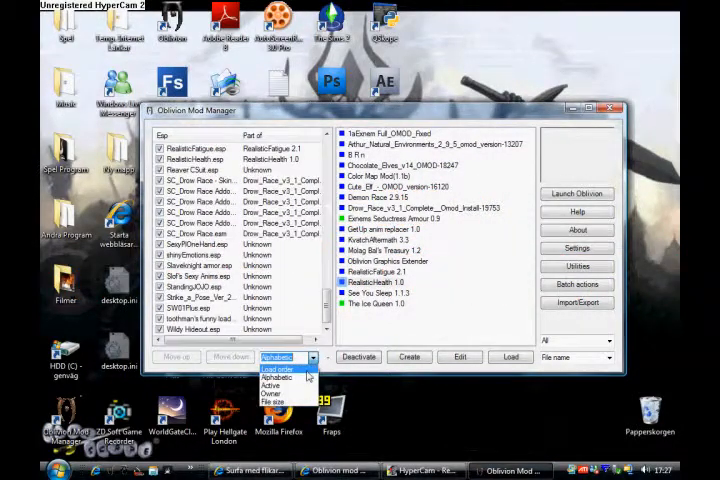
{"action": "left_click", "coordinate": [278, 368]}
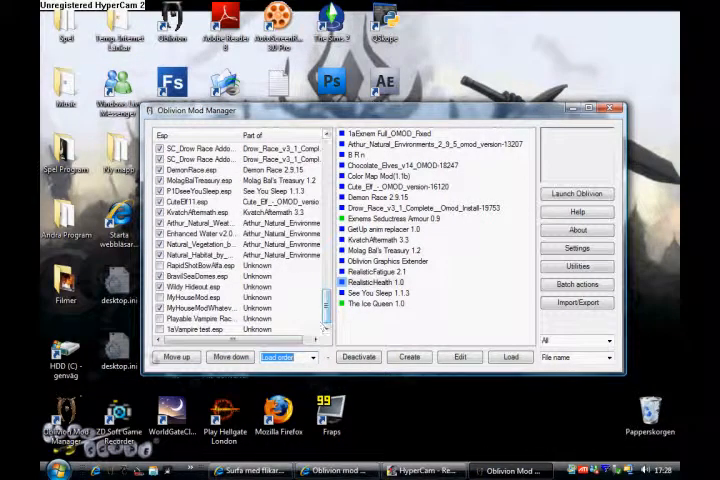
Step: Select several plugins near the bottom of the sorted list to look them over
{"action": "left_click", "coordinate": [198, 296]}
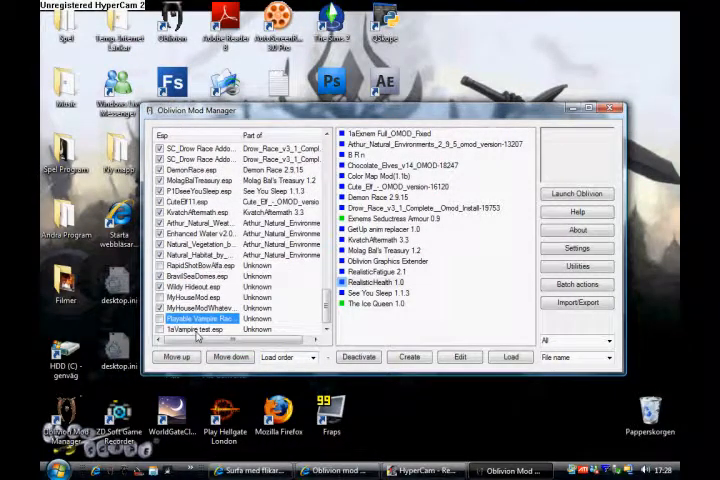
{"action": "left_click", "coordinate": [196, 328]}
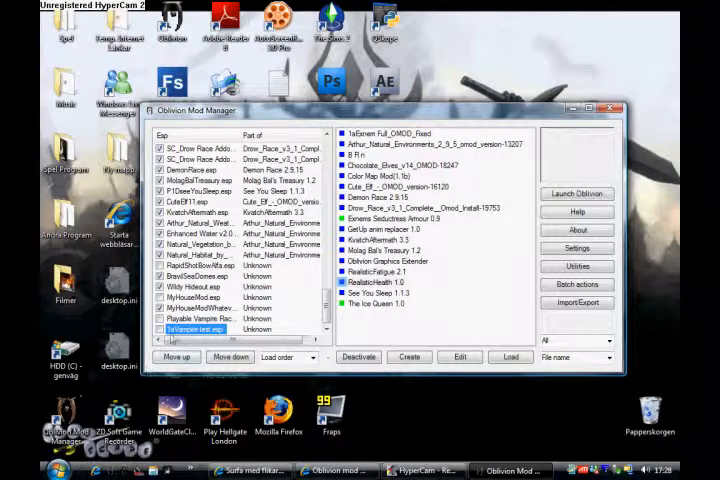
{"action": "left_click", "coordinate": [196, 328]}
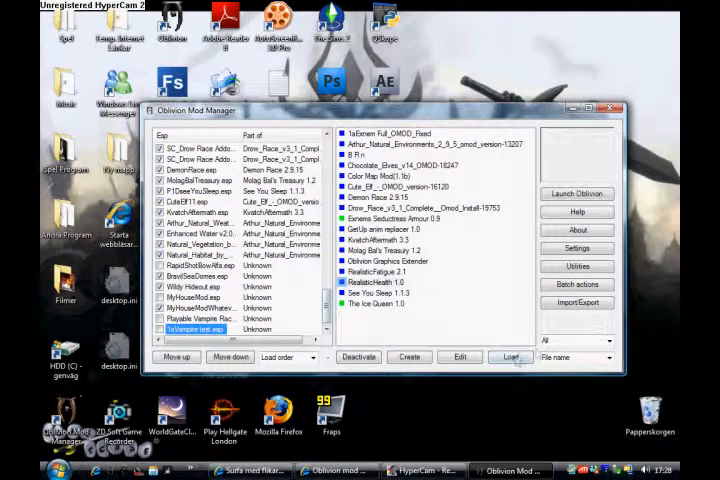
{"action": "left_click", "coordinate": [612, 108]}
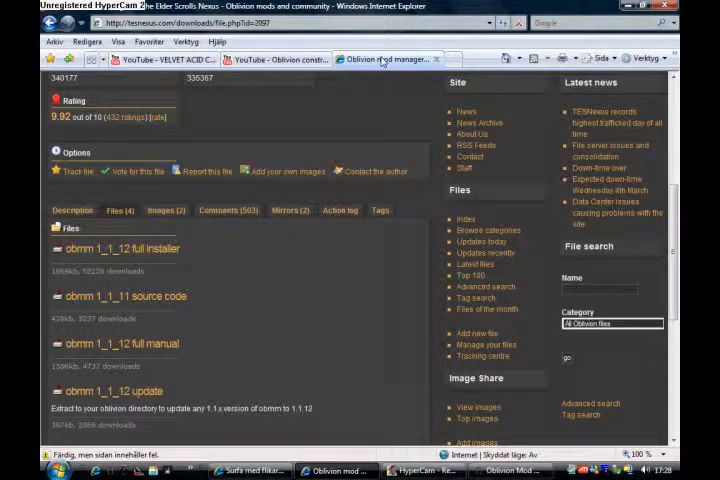
Step: Switch browser tabs from the YouTube video to the OBSE v0016 download page
{"action": "left_click", "coordinate": [276, 58]}
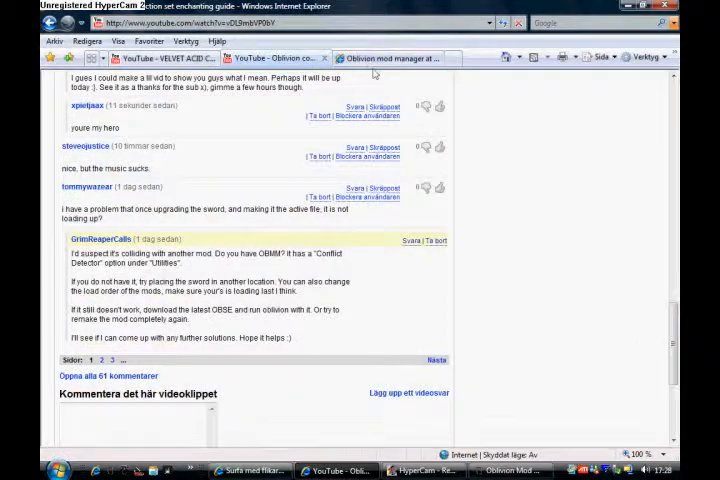
{"action": "left_click", "coordinate": [156, 56]}
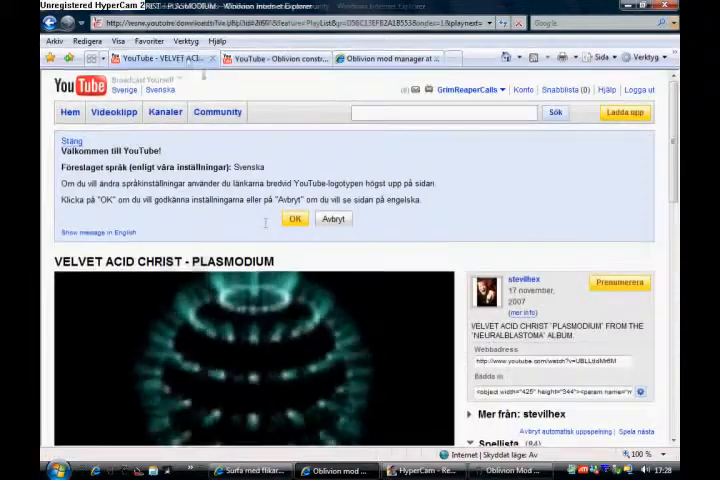
{"action": "left_click", "coordinate": [396, 58]}
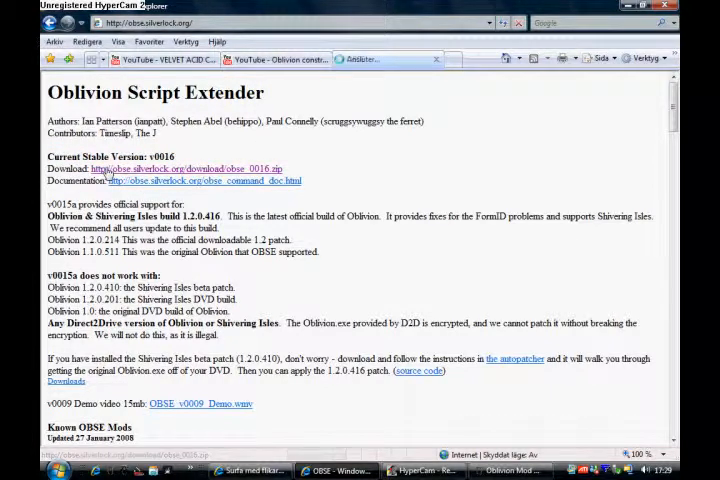
{"action": "left_click", "coordinate": [190, 168]}
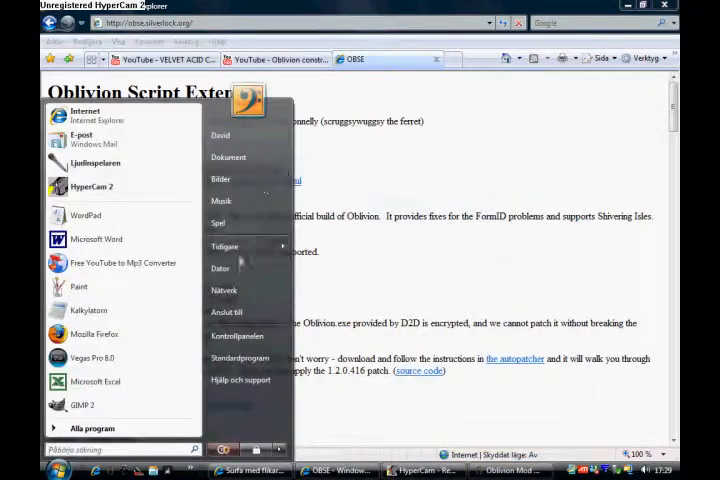
Step: Browse from Computer to Downloads\Zipped\Oblivion and open the extracted obse_0016 folder
{"action": "left_click", "coordinate": [220, 268]}
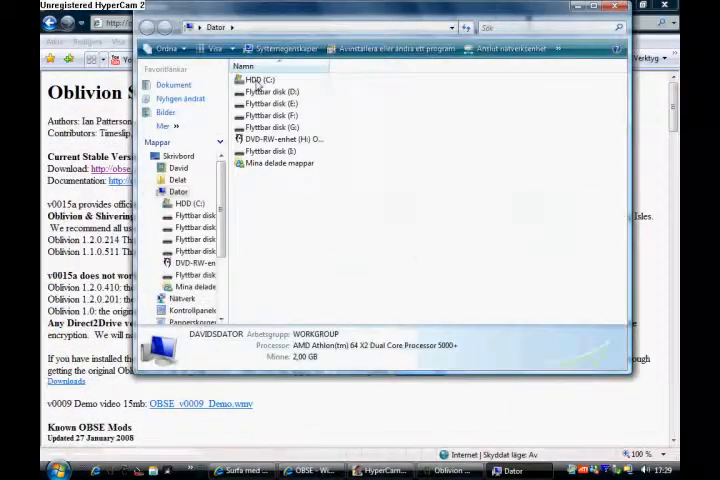
{"action": "left_click", "coordinate": [162, 156]}
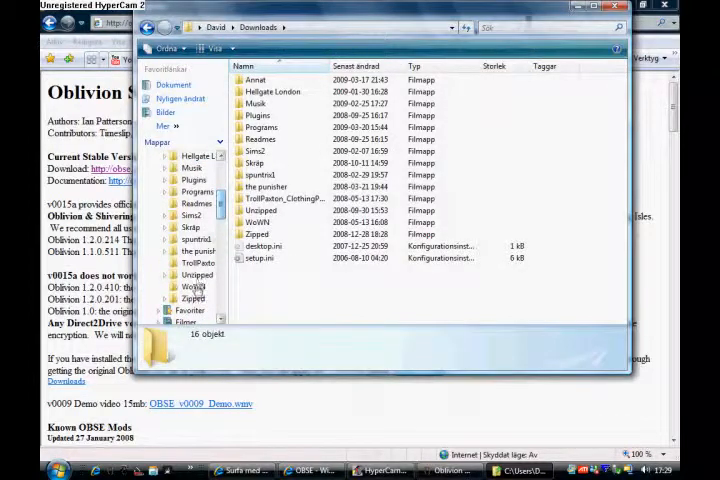
{"action": "double_click", "coordinate": [196, 298]}
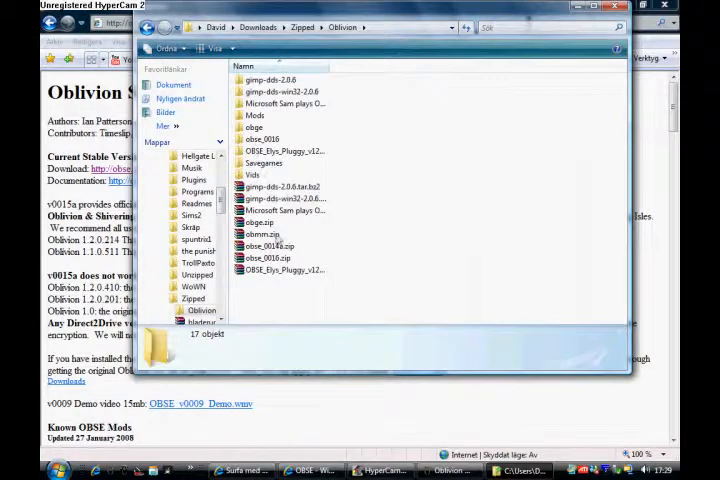
{"action": "left_click", "coordinate": [268, 258]}
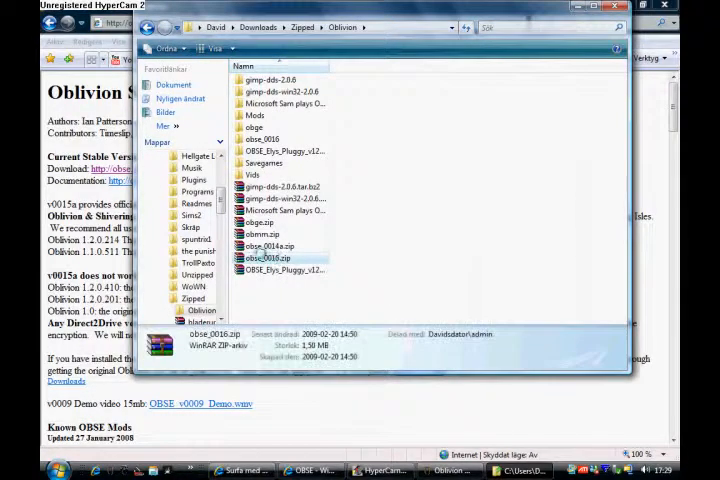
{"action": "left_click", "coordinate": [264, 138]}
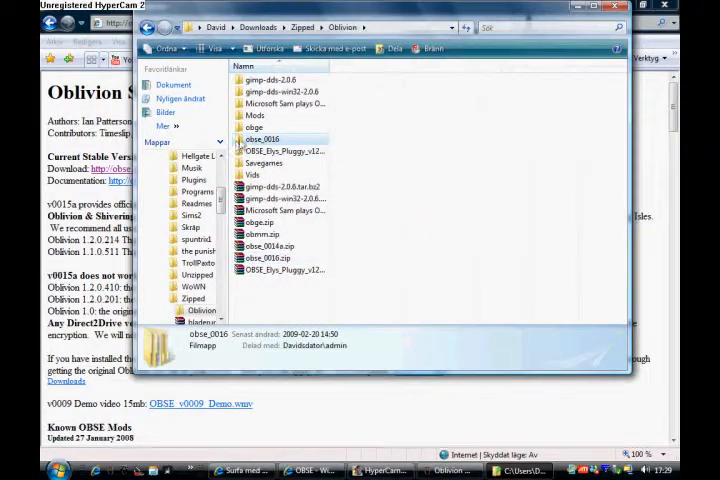
{"action": "double_click", "coordinate": [264, 140]}
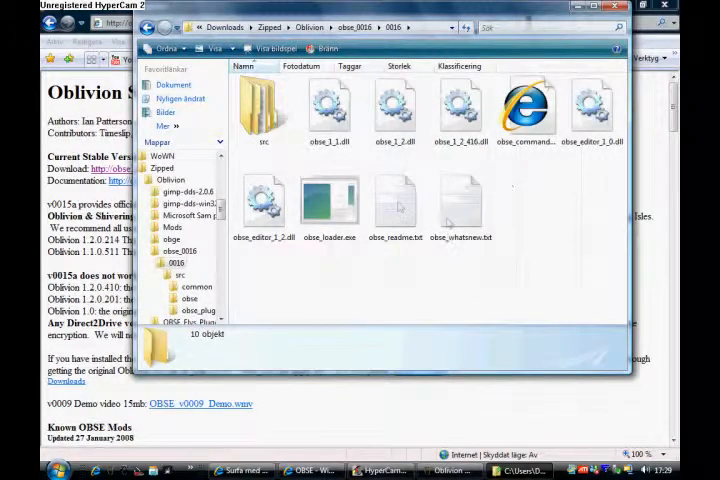
{"action": "double_click", "coordinate": [264, 104]}
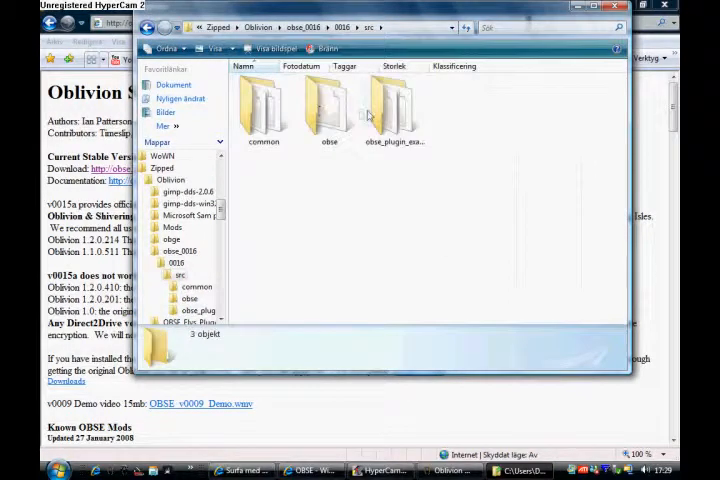
{"action": "double_click", "coordinate": [392, 110]}
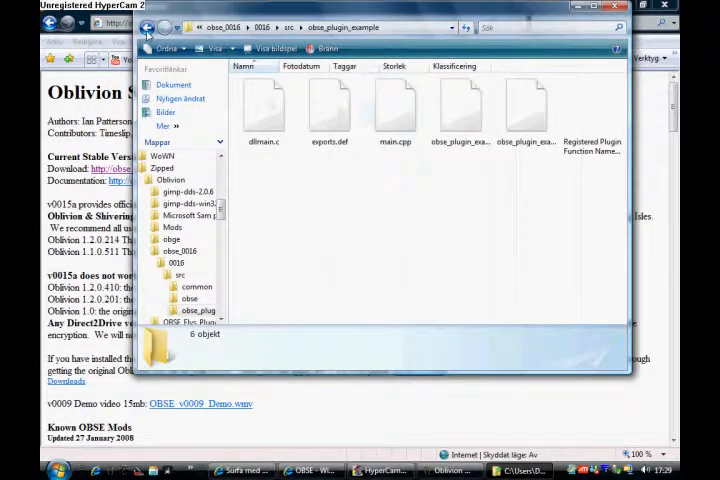
{"action": "left_click", "coordinate": [148, 28]}
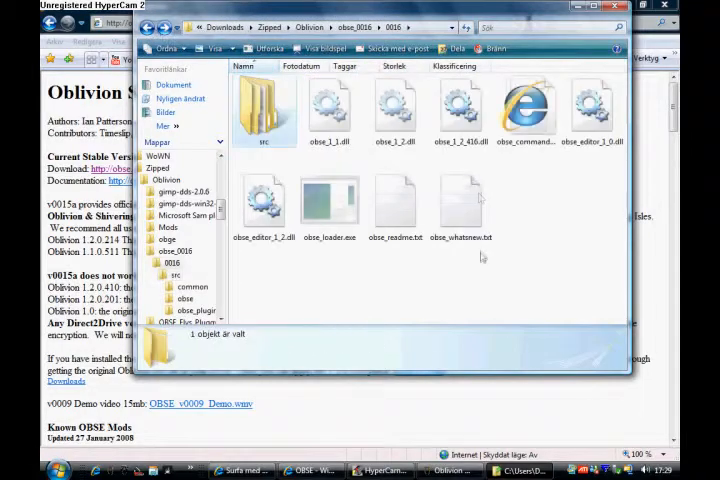
{"action": "right_click", "coordinate": [464, 200]}
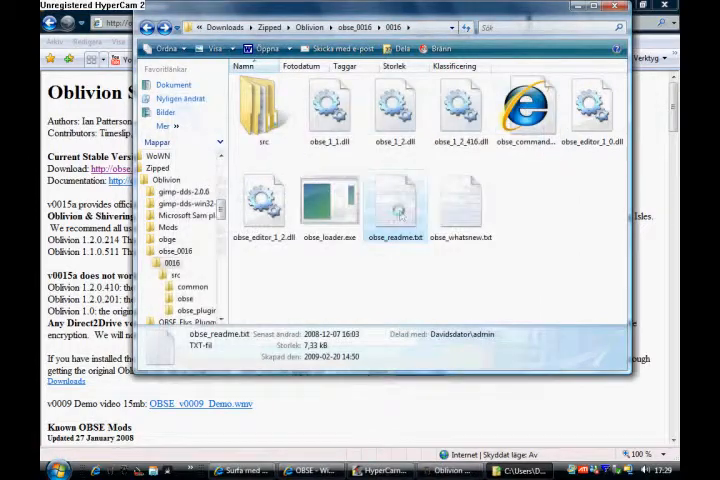
{"action": "right_click", "coordinate": [396, 204]}
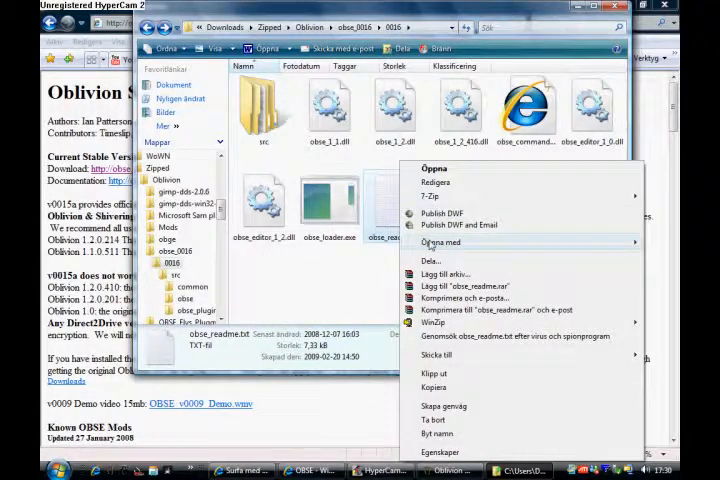
{"action": "left_click", "coordinate": [428, 168]}
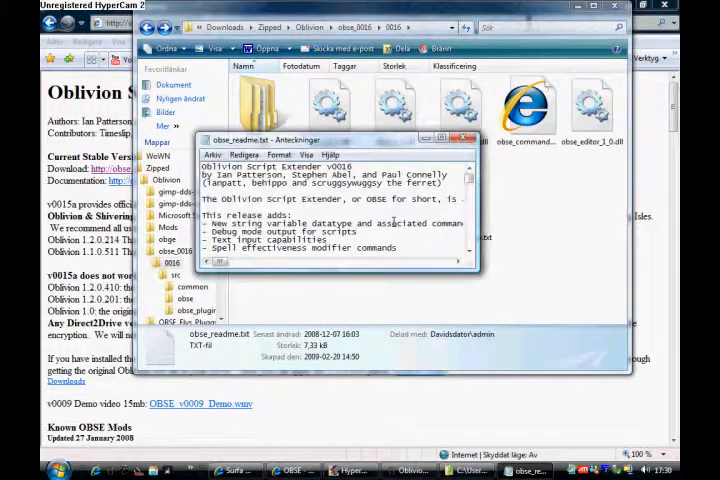
{"action": "left_click", "coordinate": [452, 140]}
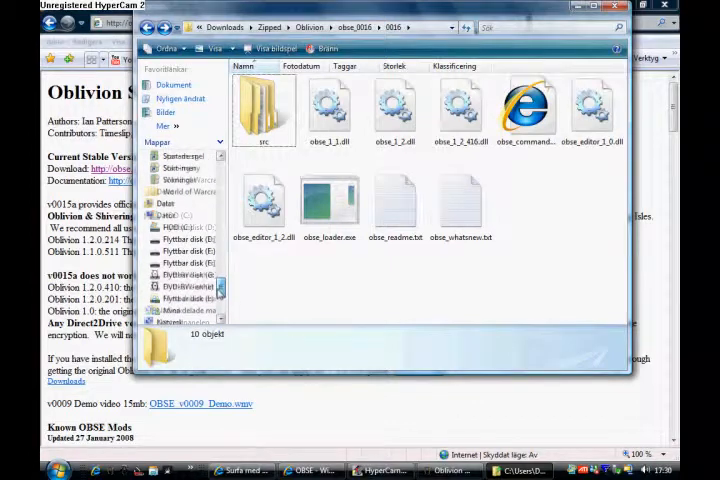
Step: Navigate the folder tree to C:\Program\Bethesda Softworks\Oblivion containing the OBSE files
{"action": "left_click", "coordinate": [156, 156]}
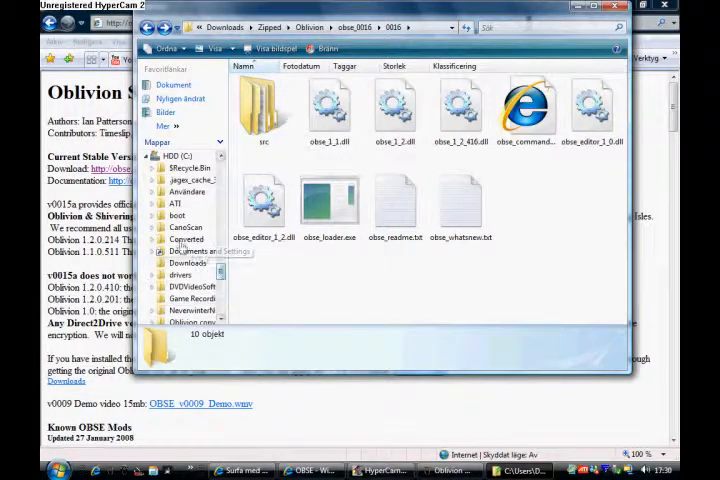
{"action": "scroll", "scroll_direction": "down", "scroll_amount": 3}
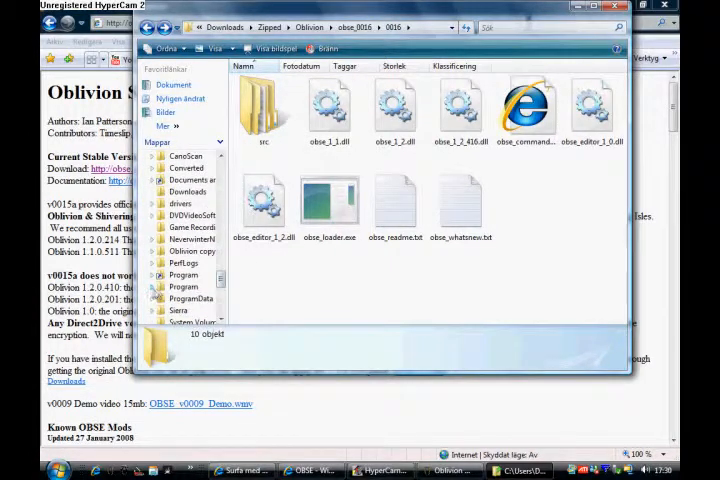
{"action": "left_click", "coordinate": [184, 286]}
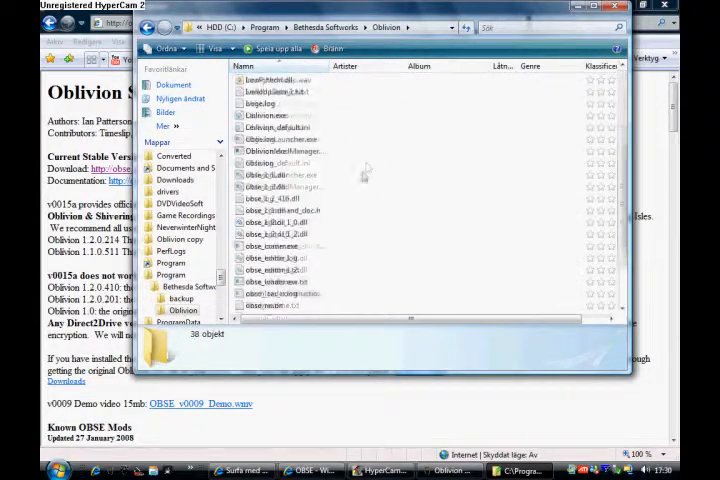
{"action": "scroll", "scroll_direction": "down", "scroll_amount": 3}
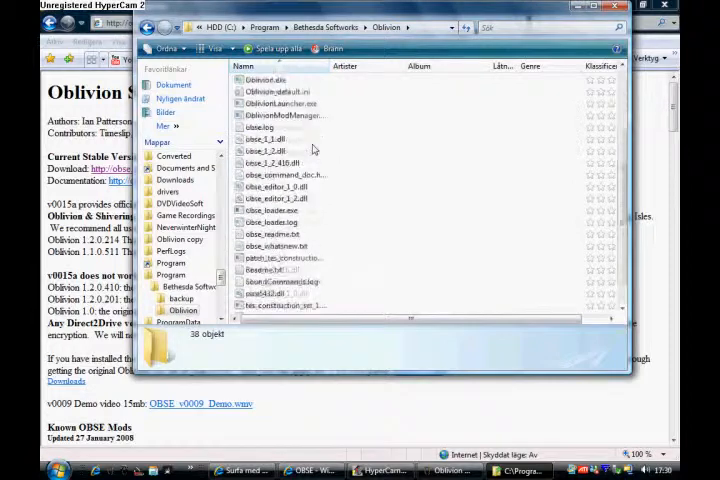
{"action": "scroll", "scroll_direction": "down", "scroll_amount": 3}
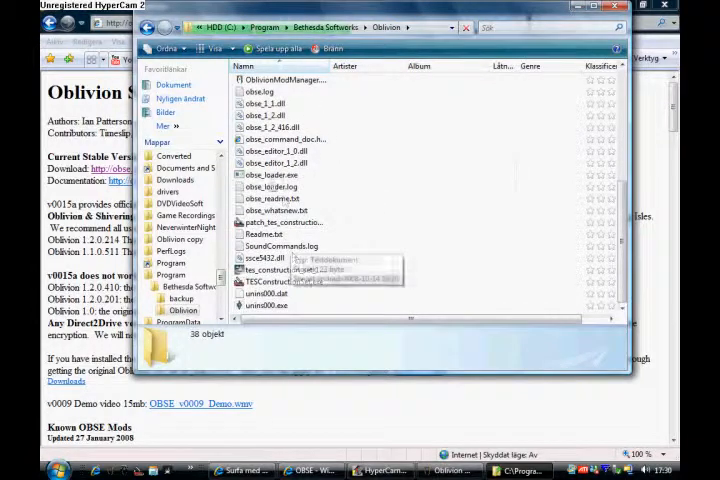
{"action": "mouse_move", "coordinate": [270, 188]}
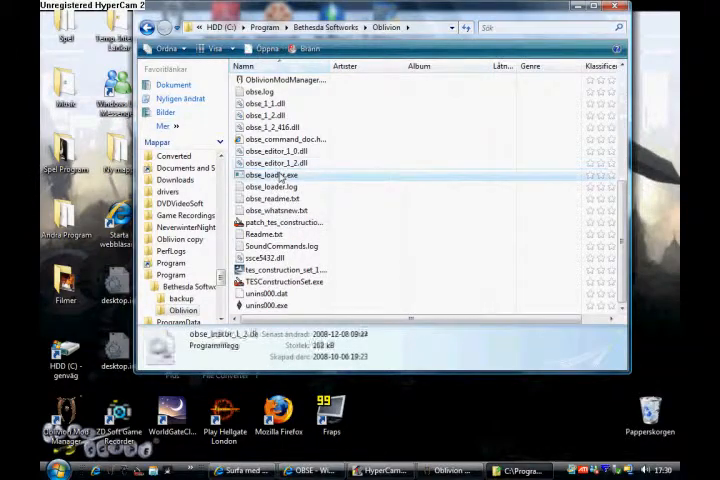
Step: Launch the Construction Set and mark Oblivion.esm for loading in the Data files list
{"action": "left_click", "coordinate": [268, 174]}
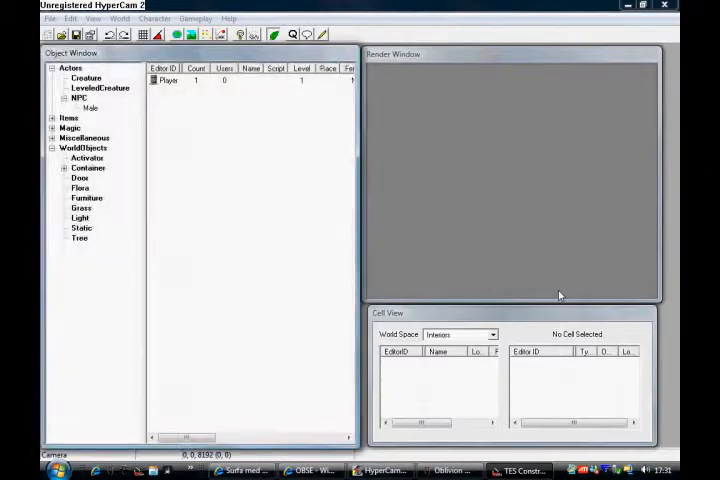
{"action": "left_click", "coordinate": [48, 18]}
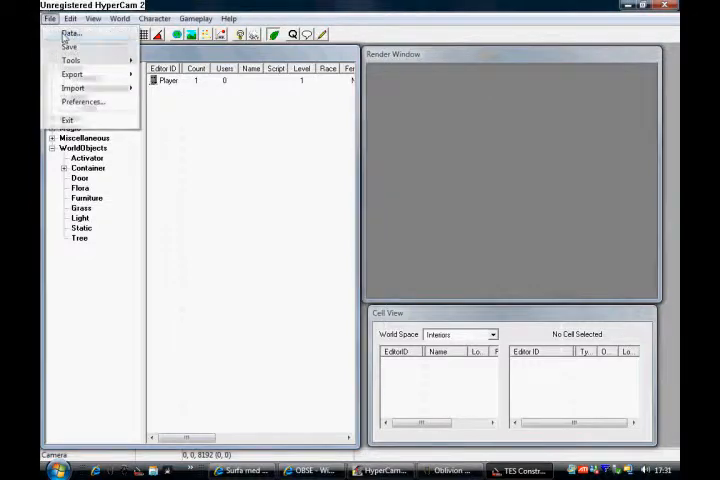
{"action": "left_click", "coordinate": [68, 32]}
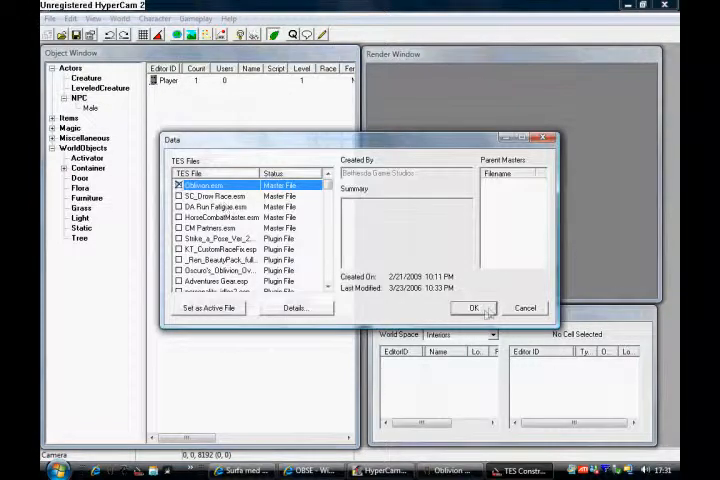
{"action": "left_click", "coordinate": [476, 308]}
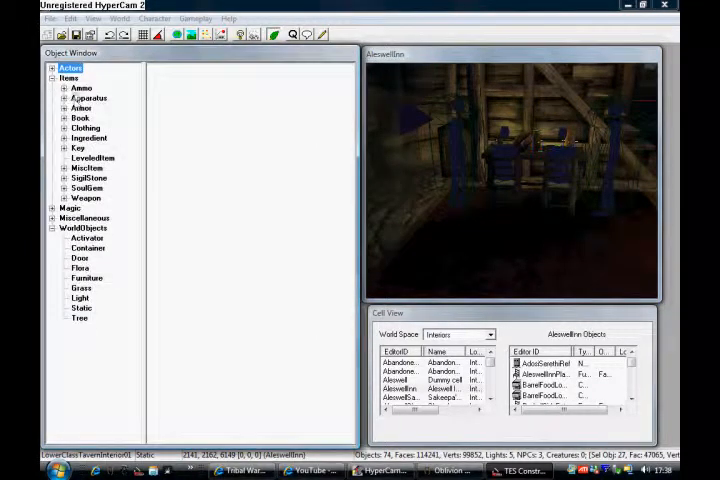
Step: Expand Weapons > Ebony in the Object Window to find the DrkEbonyBlade
{"action": "left_click", "coordinate": [64, 196]}
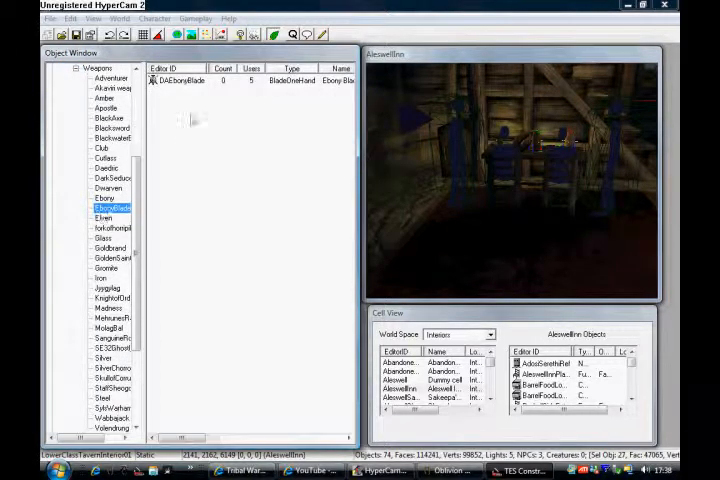
{"action": "left_click", "coordinate": [112, 208]}
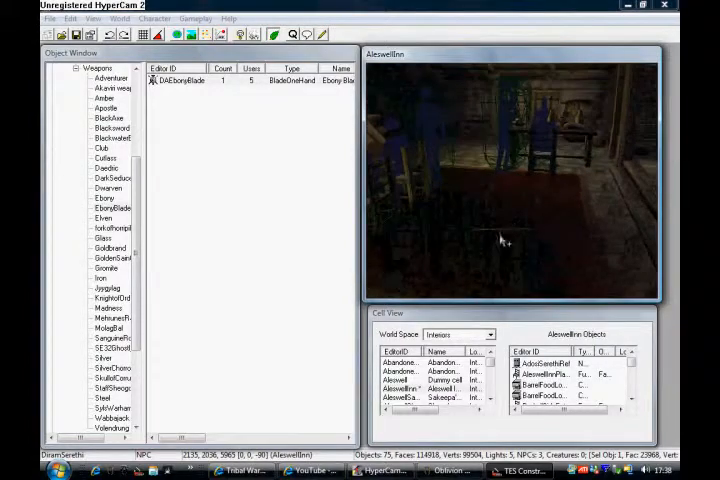
Step: Set the placed Ebony Blade's ownership NPC to Player and dismiss the other reference dialog
{"action": "double_click", "coordinate": [180, 80]}
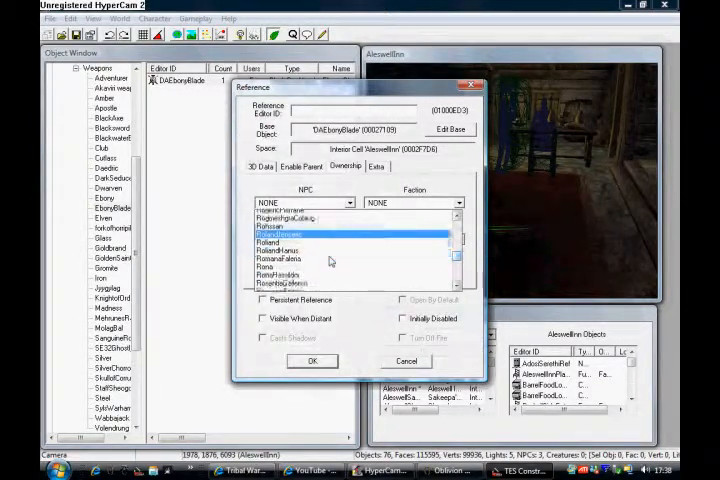
{"action": "scroll", "scroll_direction": "down", "scroll_amount": 3}
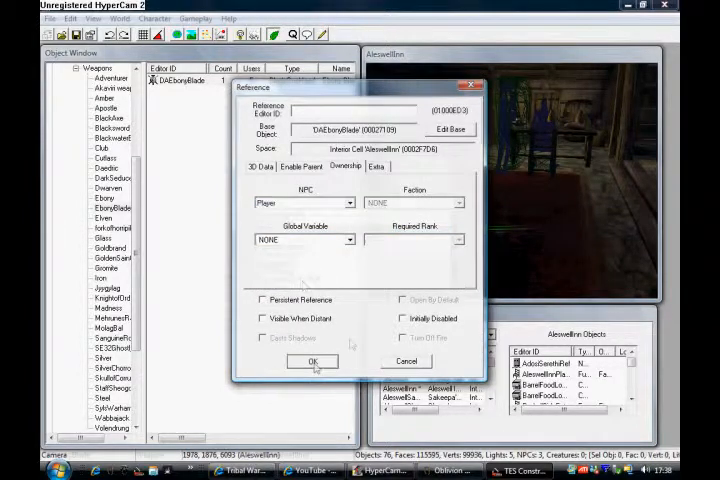
{"action": "left_click", "coordinate": [312, 360]}
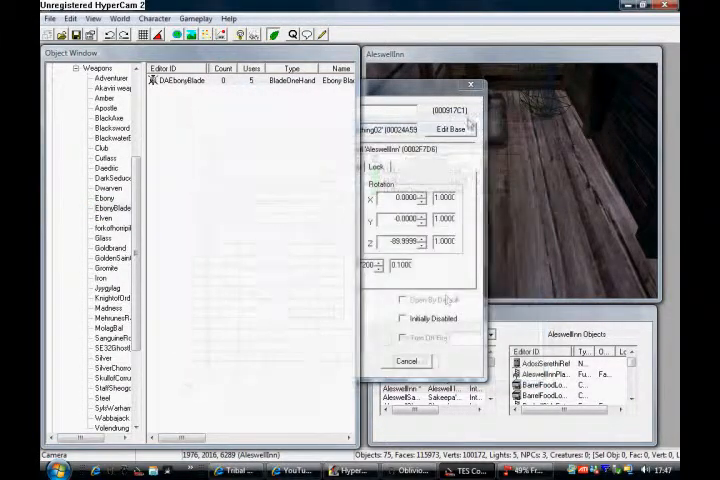
{"action": "left_click", "coordinate": [408, 360]}
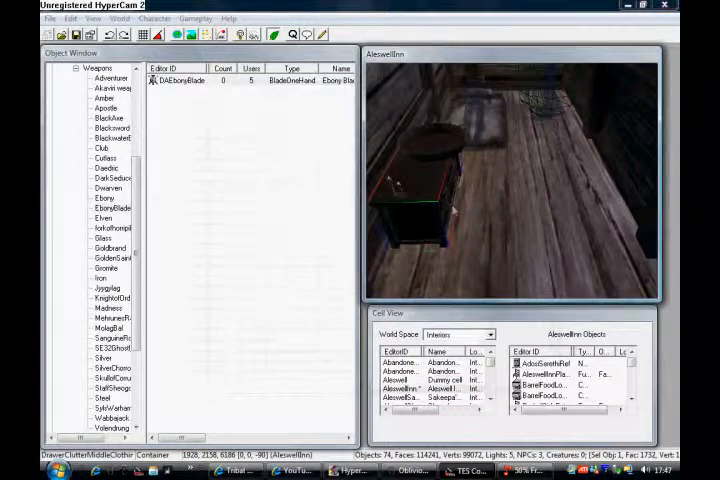